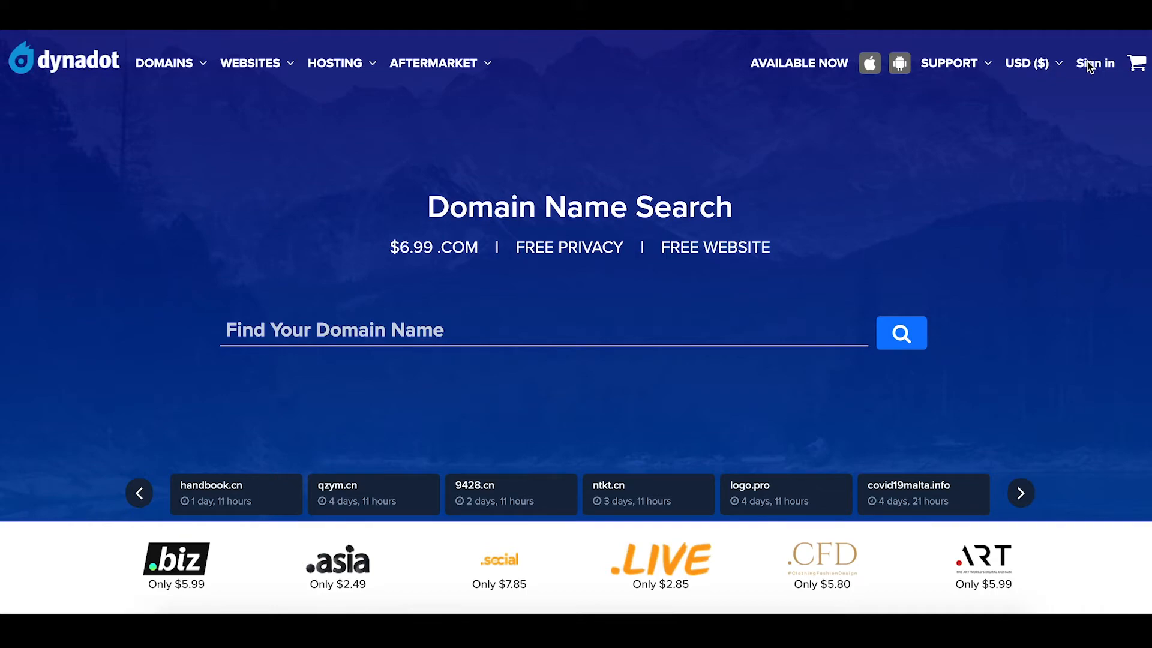
- Sign in and reach Manage Domains under My Domains, listing rentsanmateo.com
click(1094, 64)
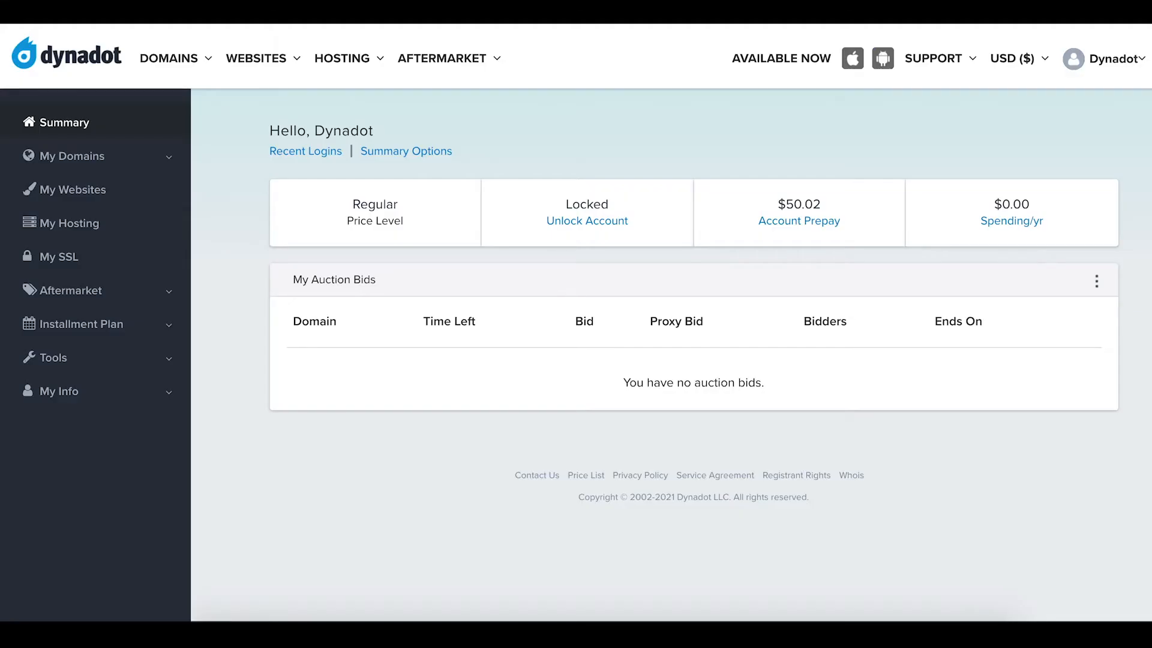
mouse_move(431, 306)
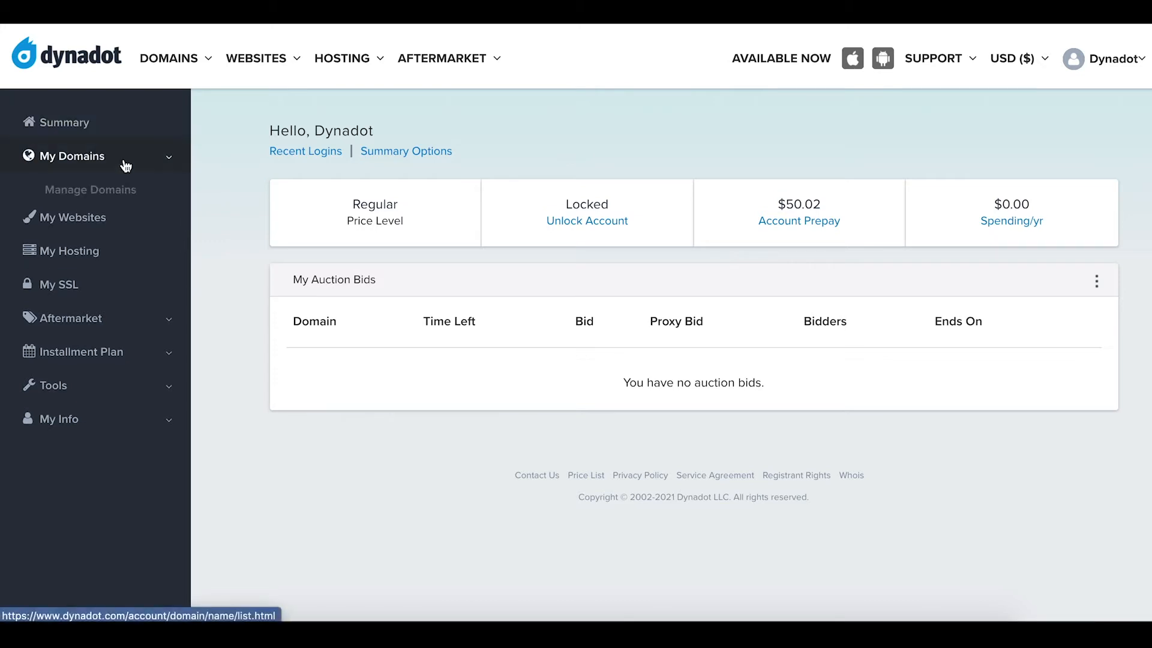
click(71, 156)
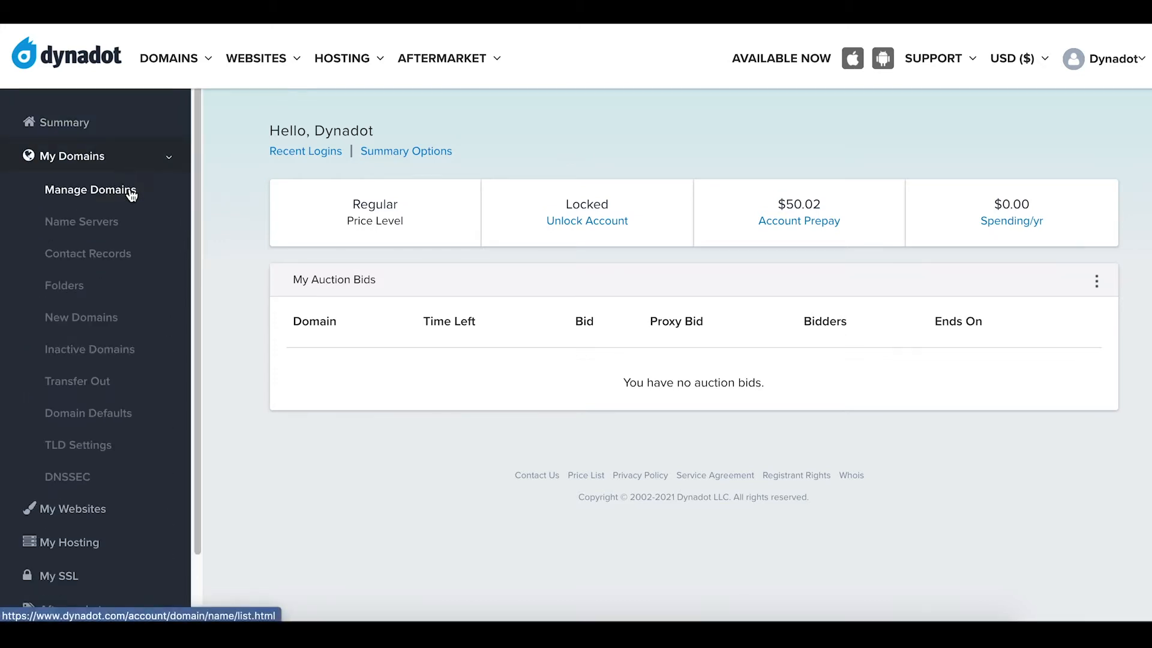
click(90, 189)
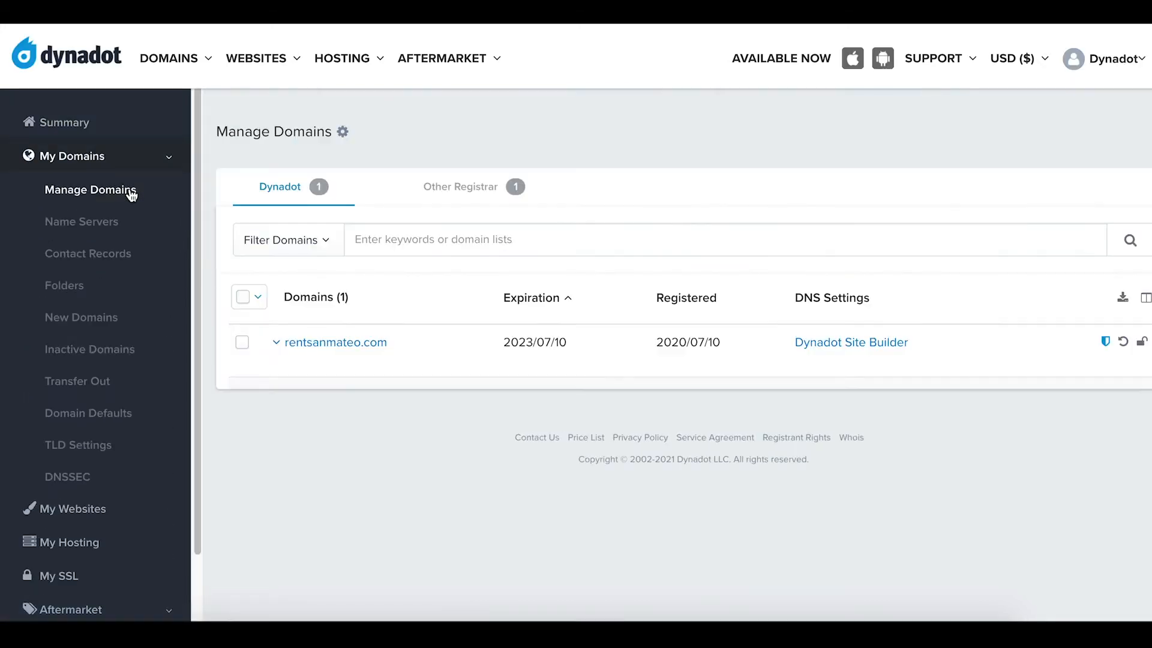
mouse_move(239, 301)
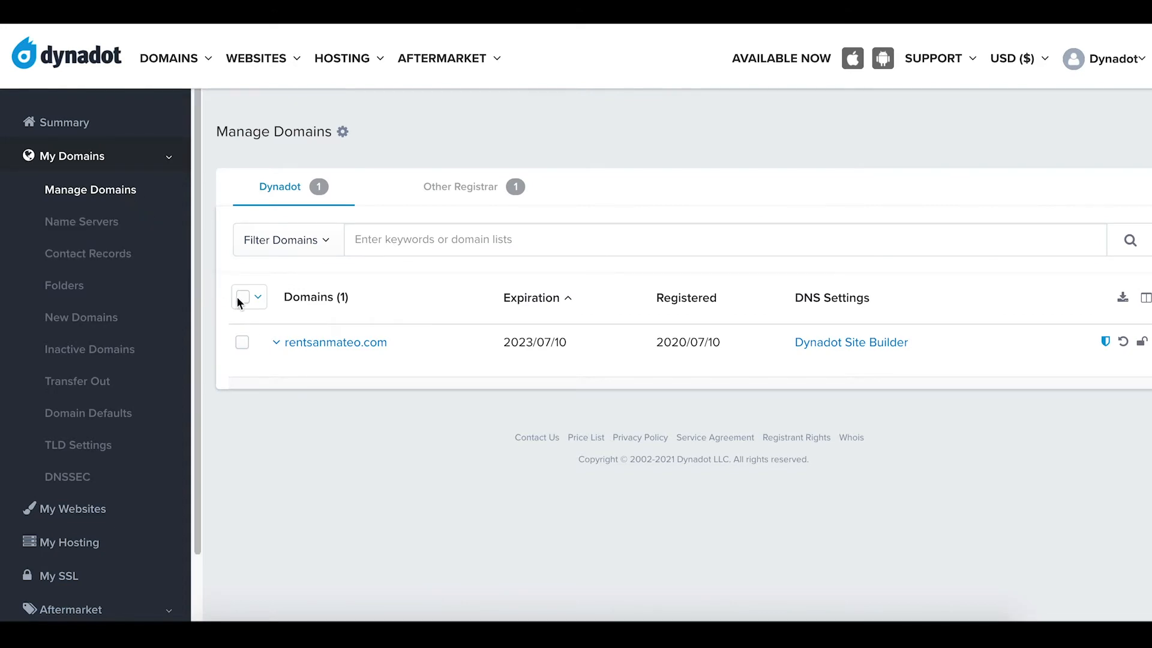
- Select rentsanmateo.com, choose Unlock Domains as bulk action, and set birthday month 9
click(241, 297)
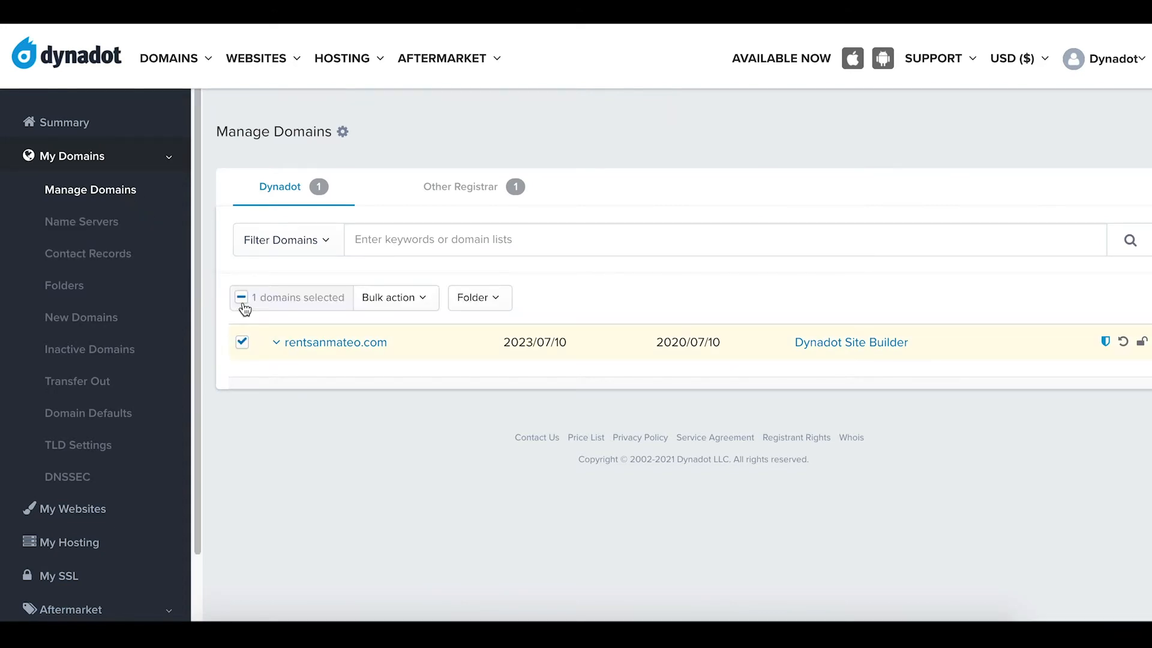
mouse_move(428, 307)
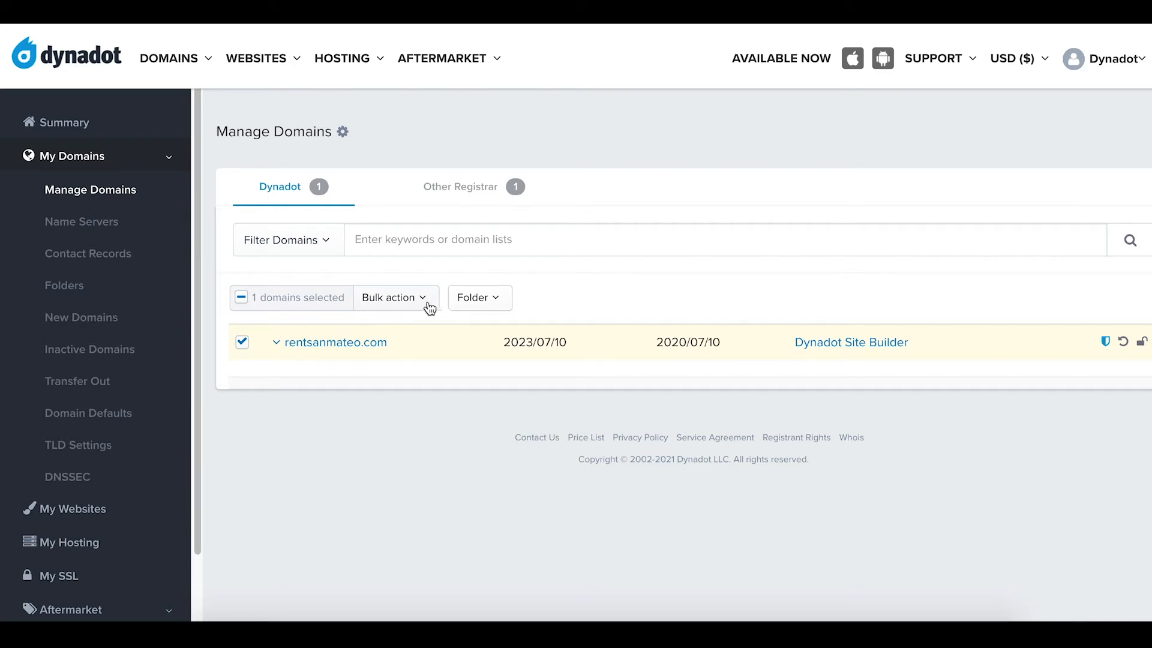
click(393, 298)
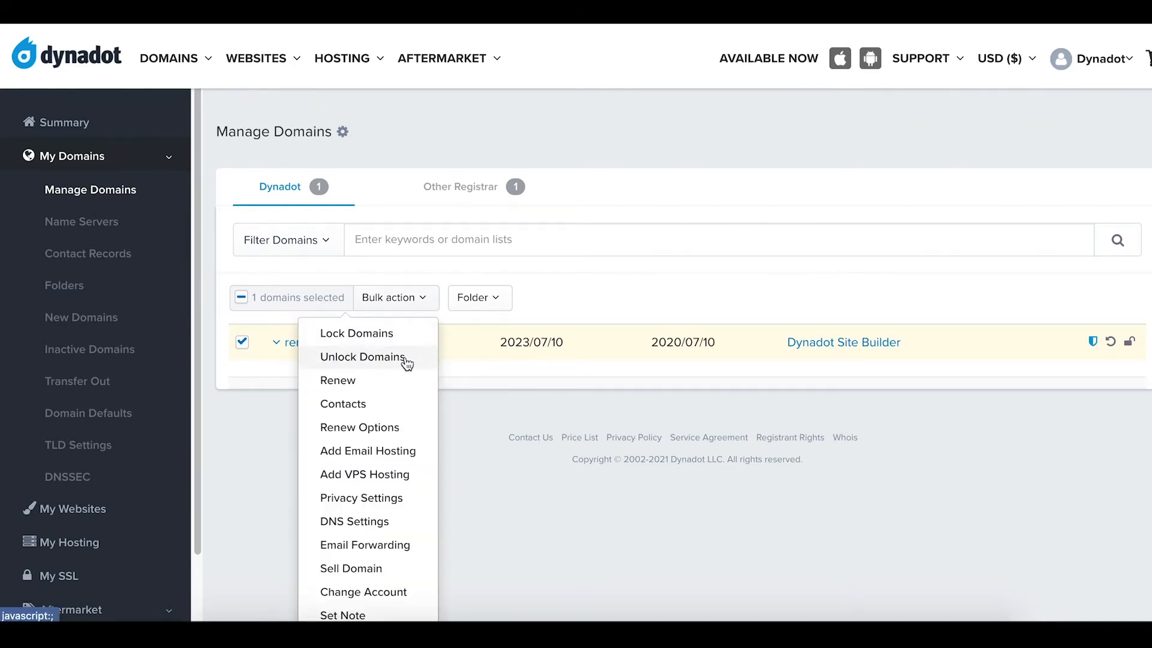
click(362, 356)
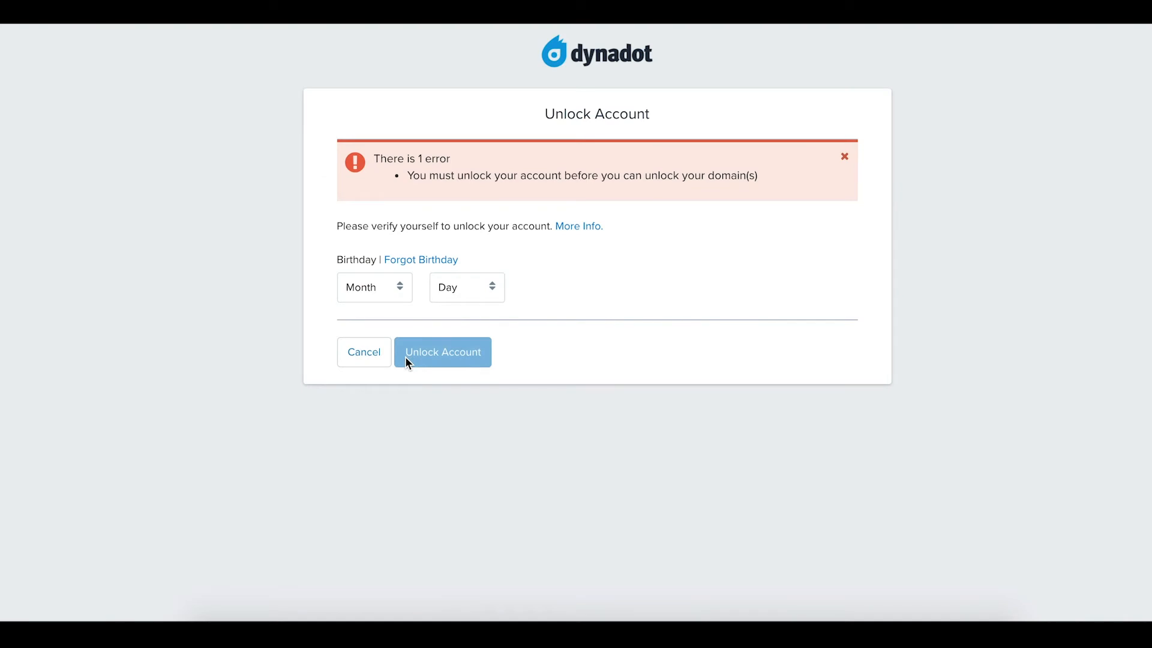
click(374, 287)
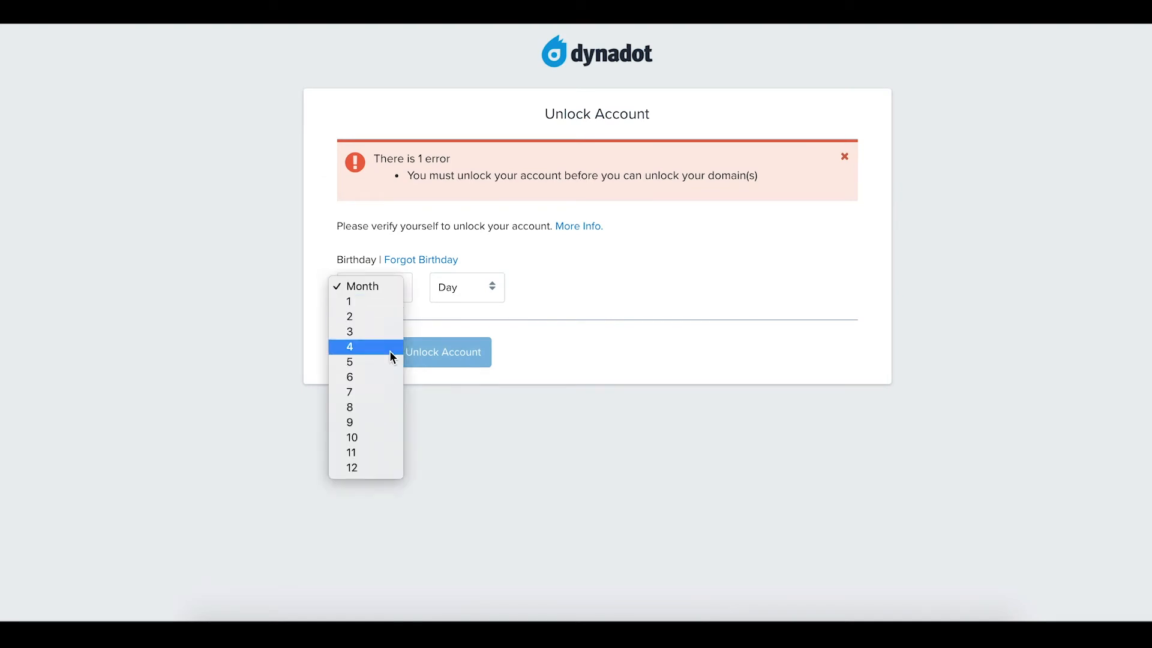
click(349, 423)
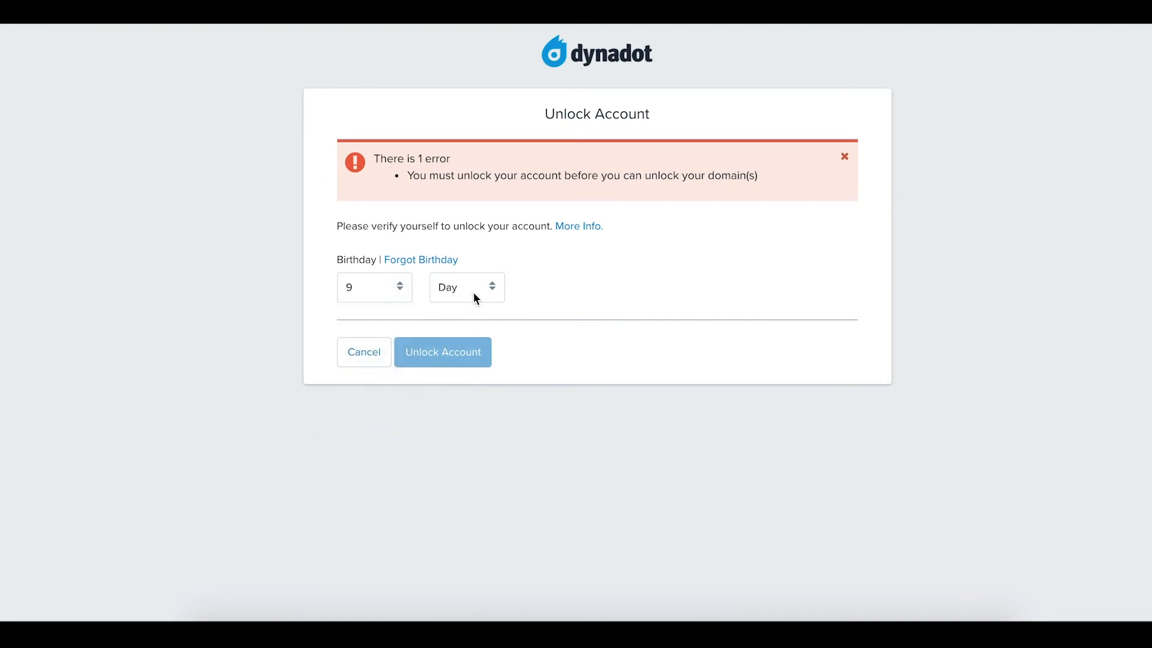
- Submit the Unlock Account verification and confirm Unlock Domain for rentsanmateo.com
click(442, 352)
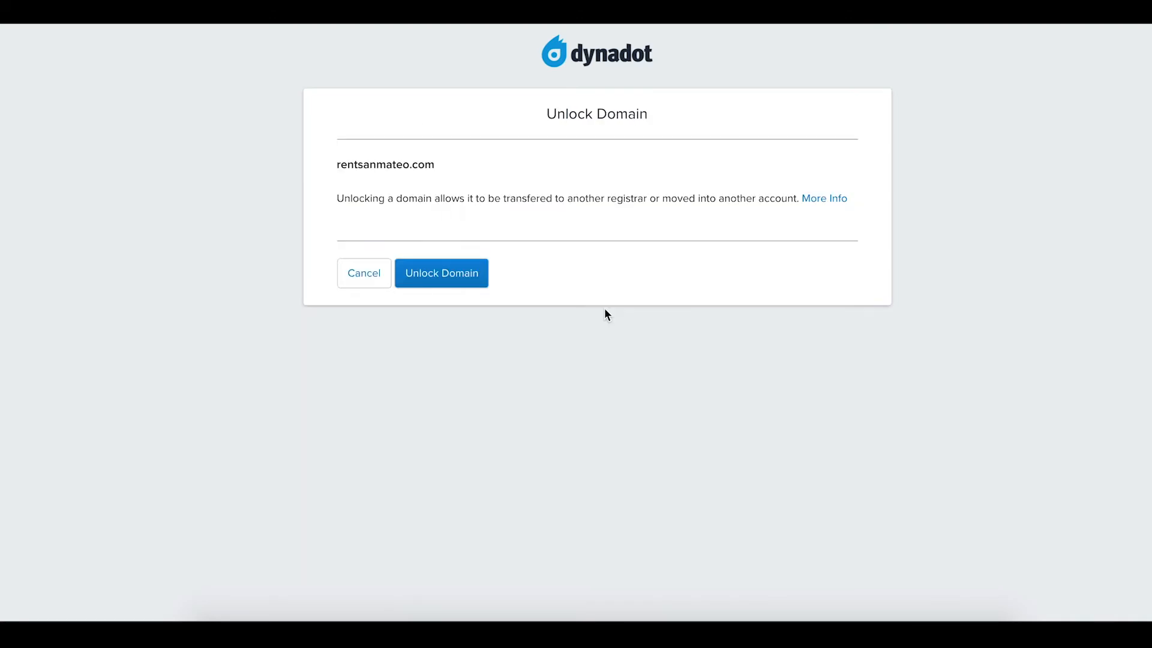
mouse_move(481, 279)
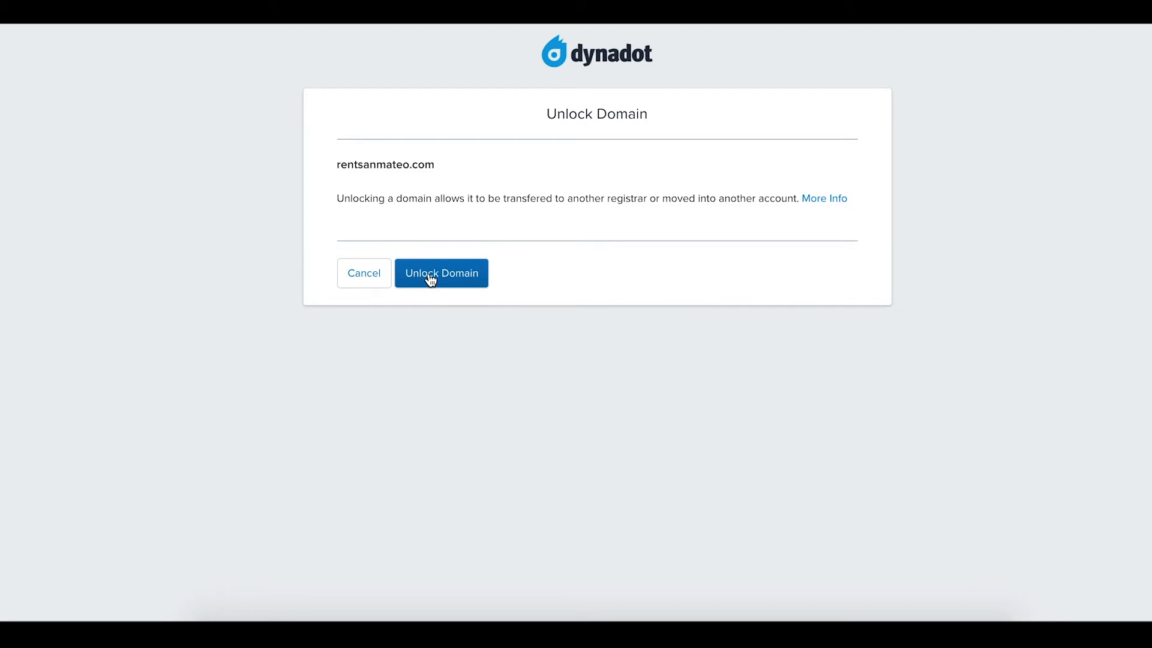
click(442, 273)
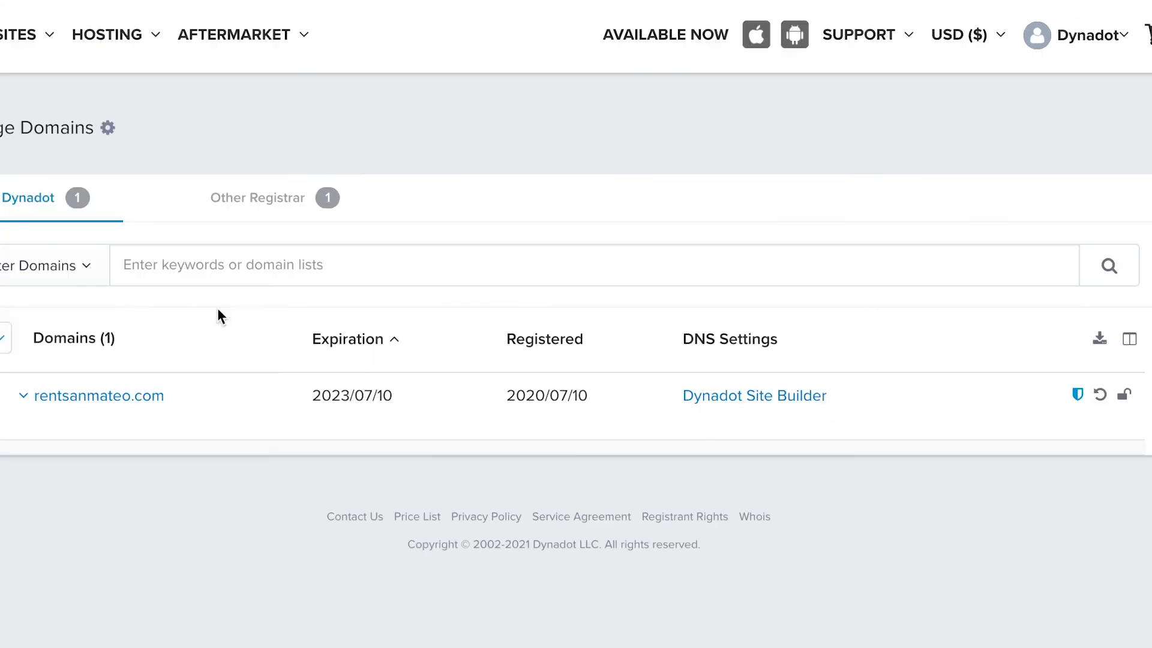
mouse_move(1074, 391)
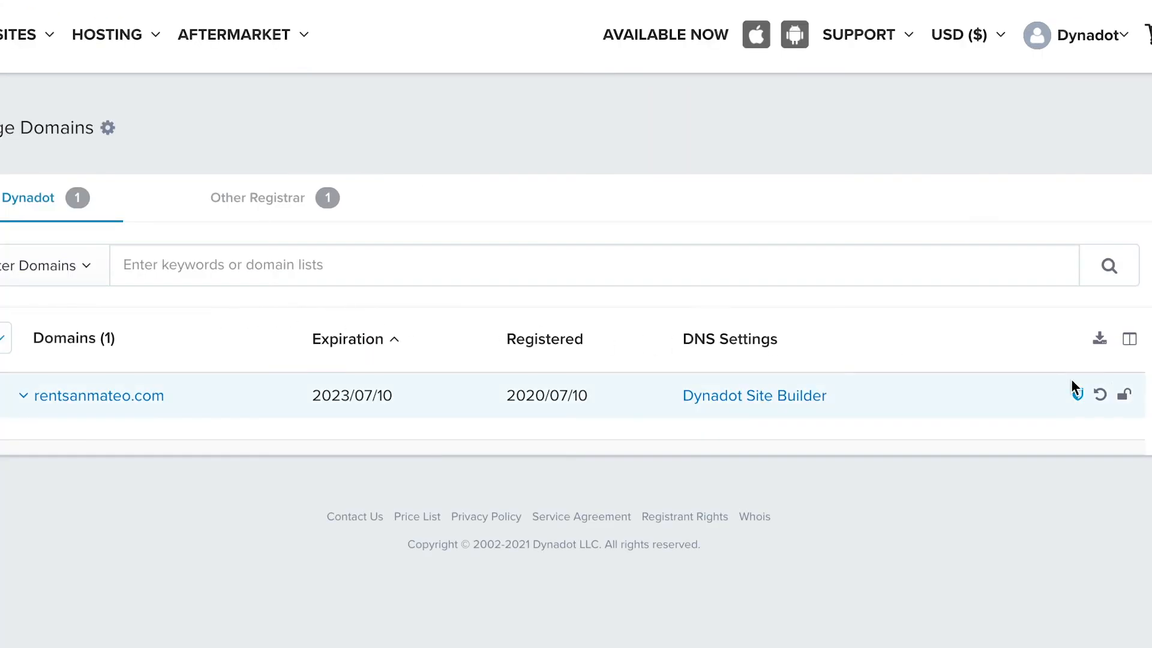